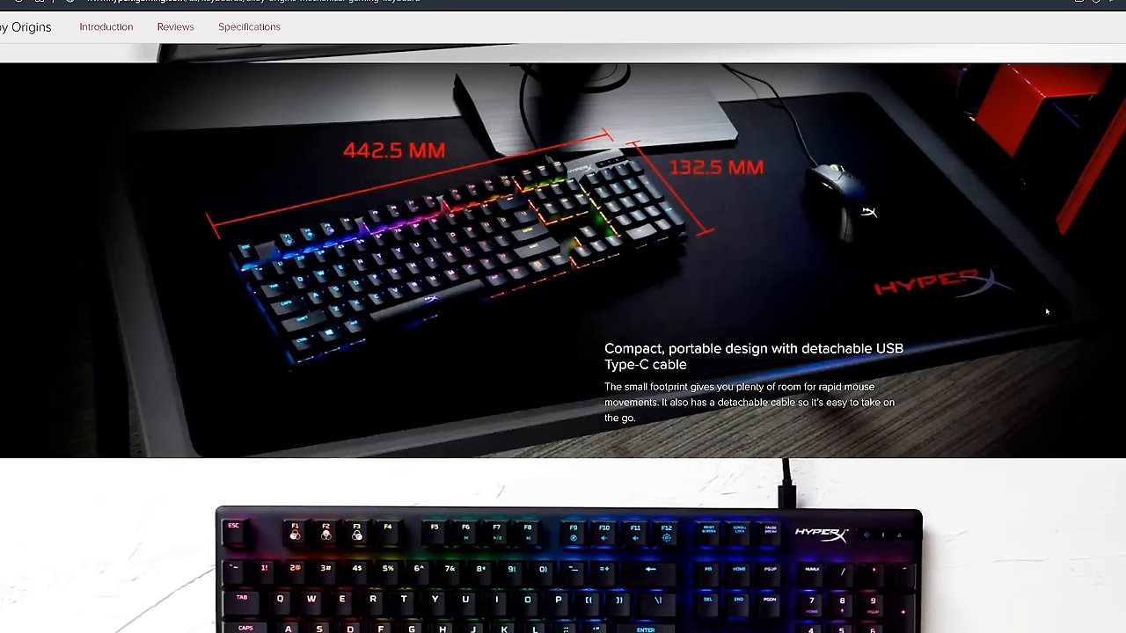
{"action": "scroll", "scroll_direction": "down", "scroll_amount": 3}
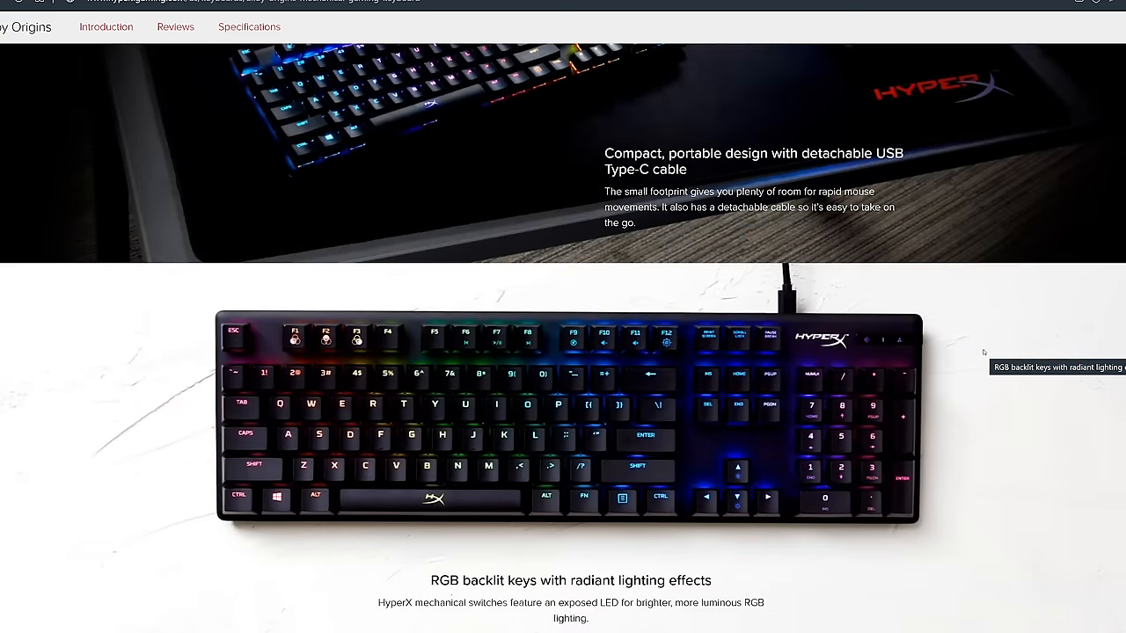
{"action": "scroll", "scroll_direction": "down", "scroll_amount": 3}
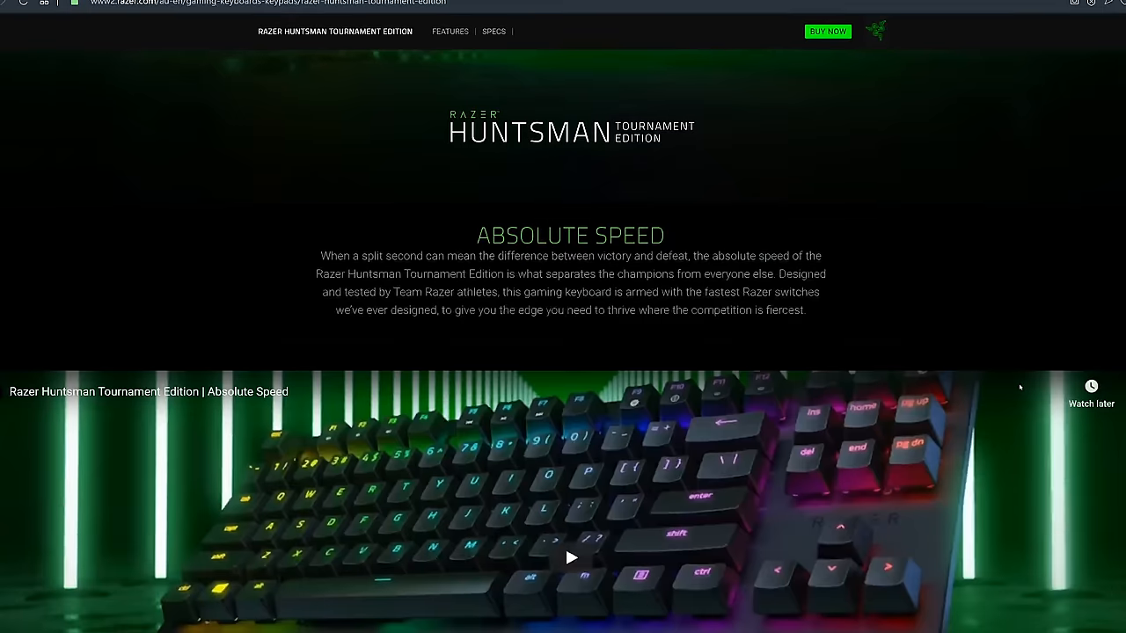
{"action": "scroll", "scroll_direction": "down", "scroll_amount": 3}
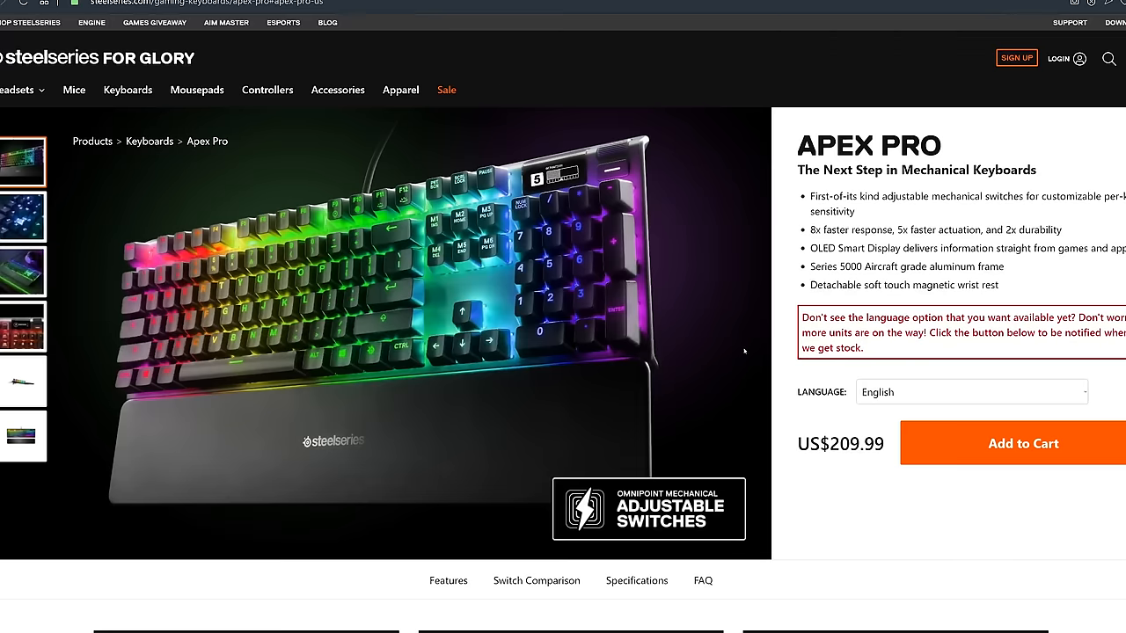
{"action": "scroll", "scroll_direction": "down", "scroll_amount": 3}
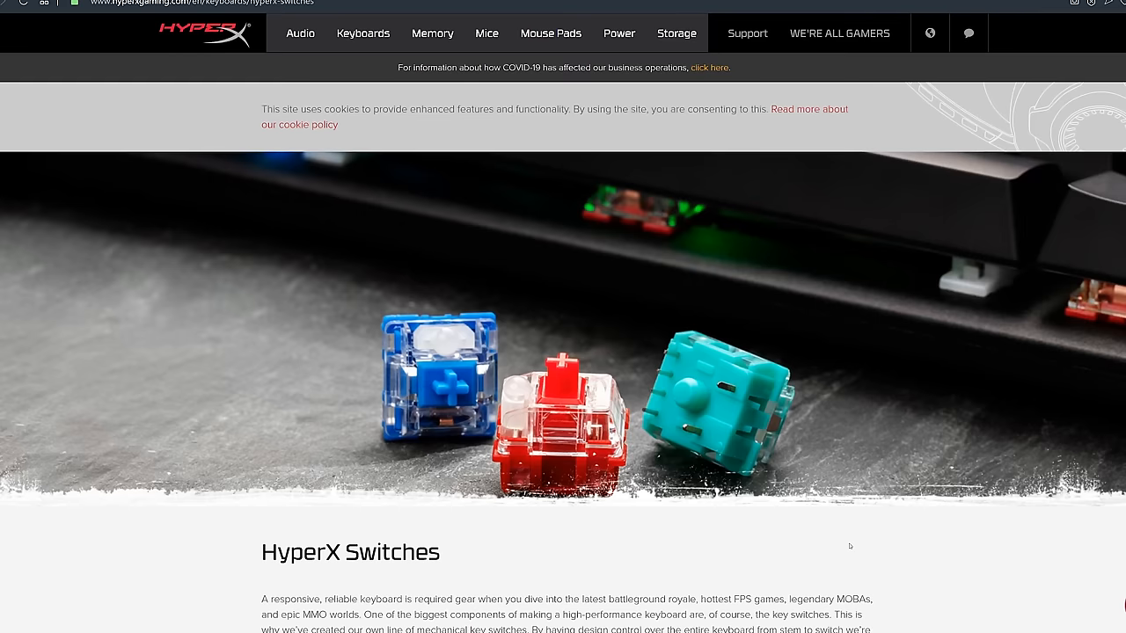
{"action": "scroll", "scroll_direction": "down", "scroll_amount": 3}
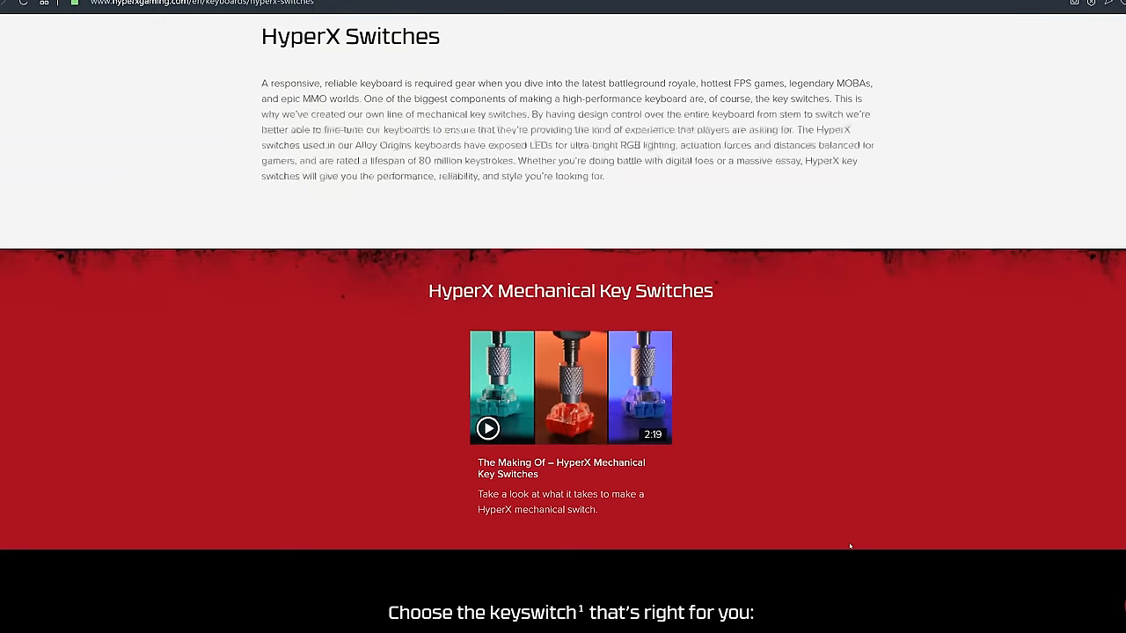
{"action": "scroll", "scroll_direction": "down", "scroll_amount": 3}
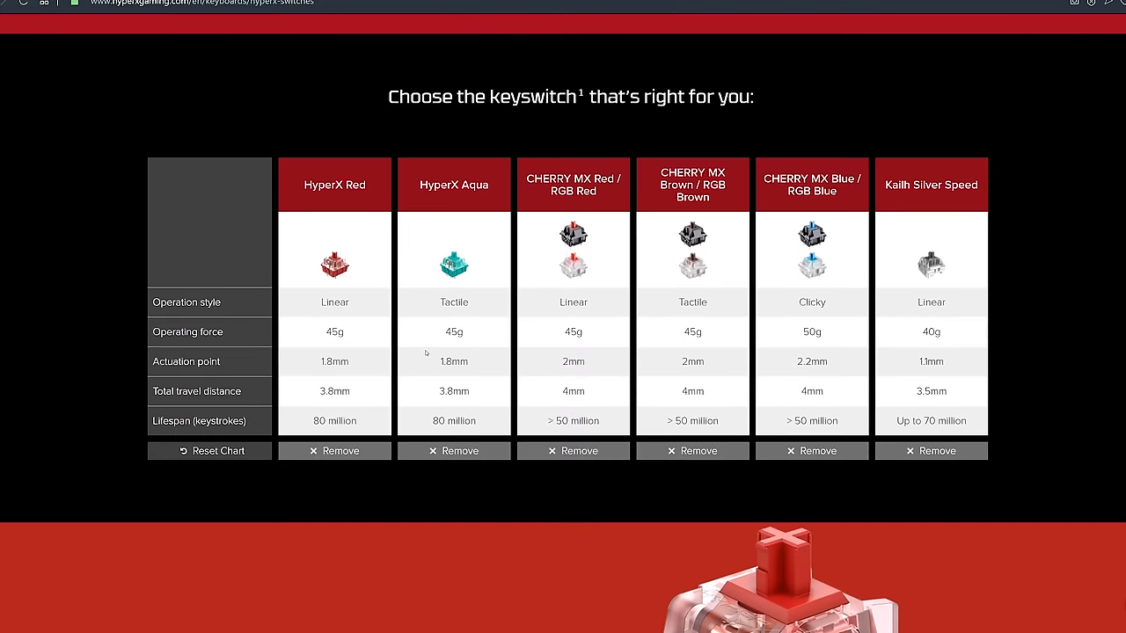
{"action": "mouse_move", "coordinate": [482, 202]}
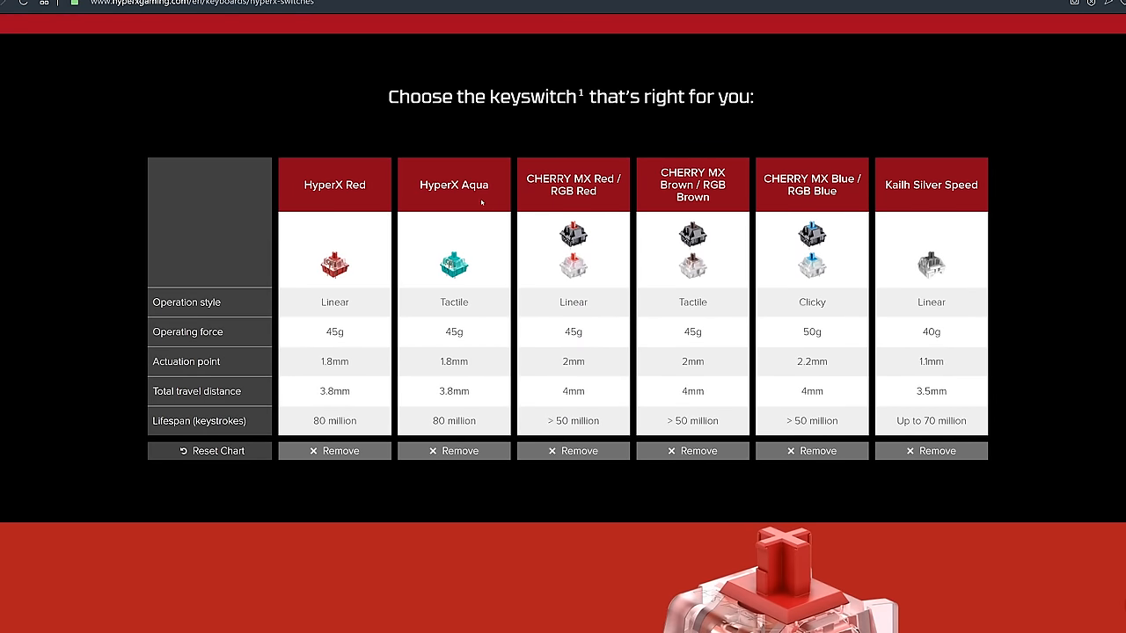
{"action": "mouse_move", "coordinate": [356, 337]}
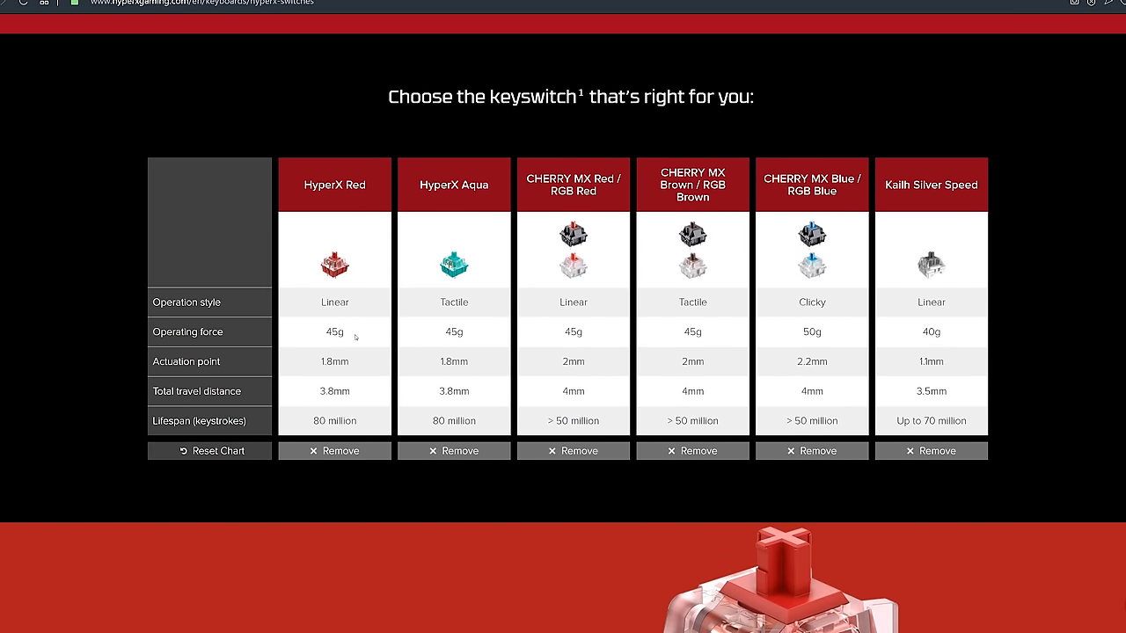
{"action": "mouse_move", "coordinate": [373, 351]}
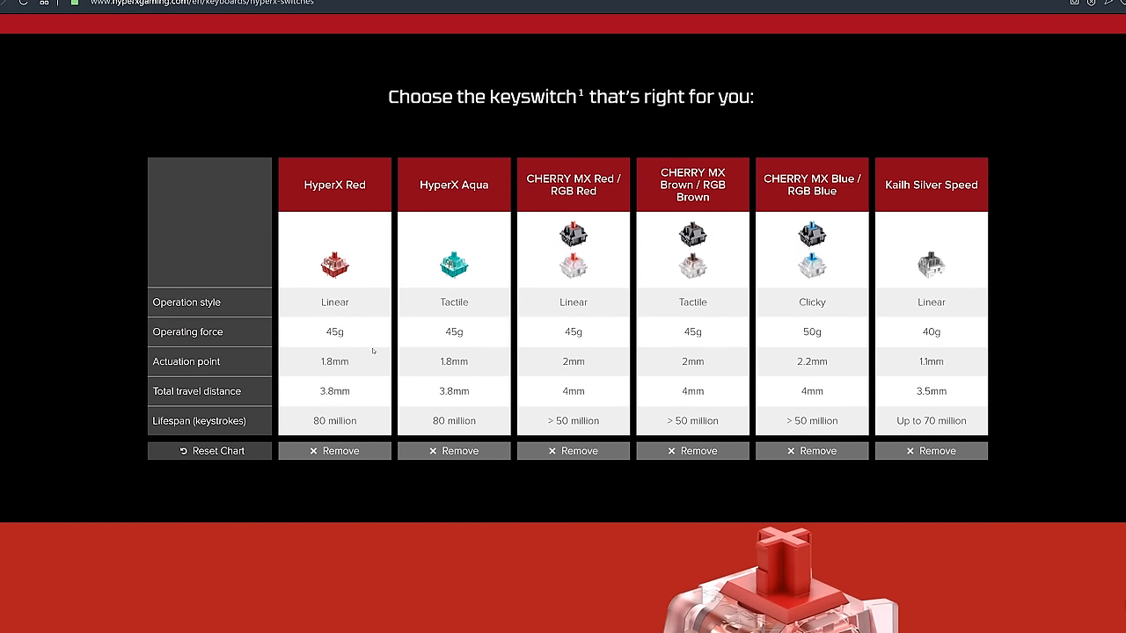
{"action": "mouse_move", "coordinate": [363, 341]}
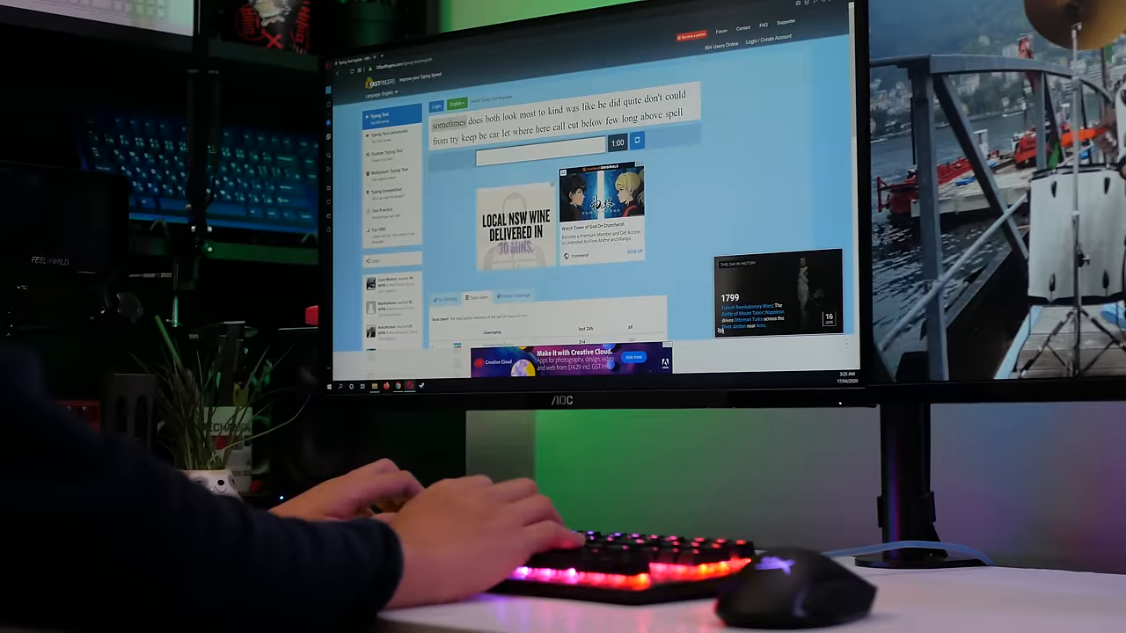
{"action": "type", "text": "ho"}
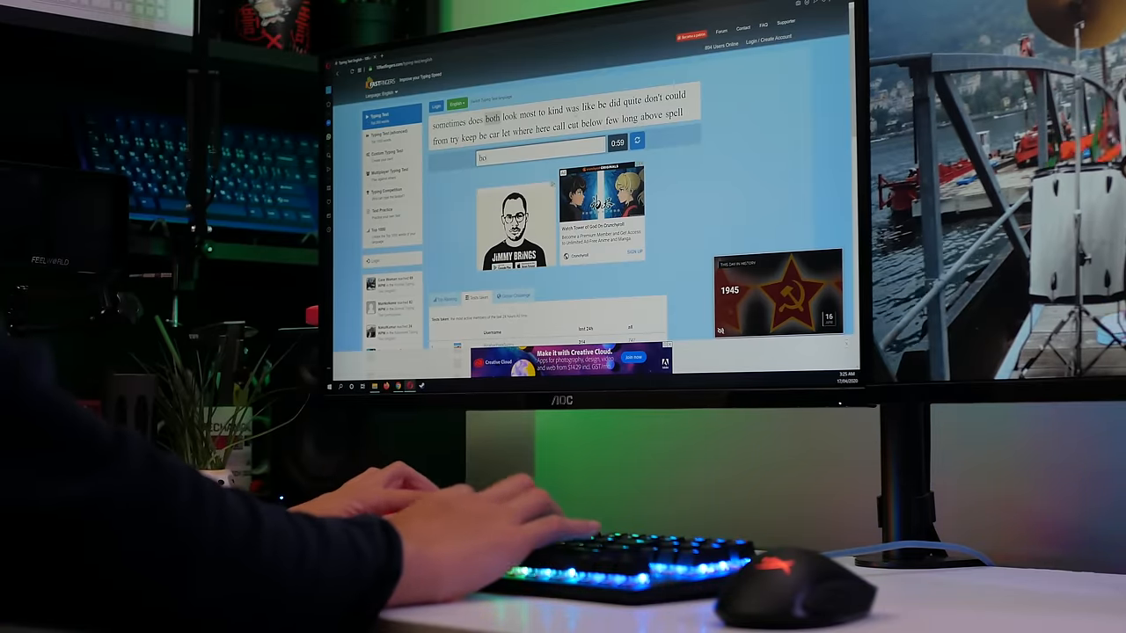
{"action": "type", "text": "was"}
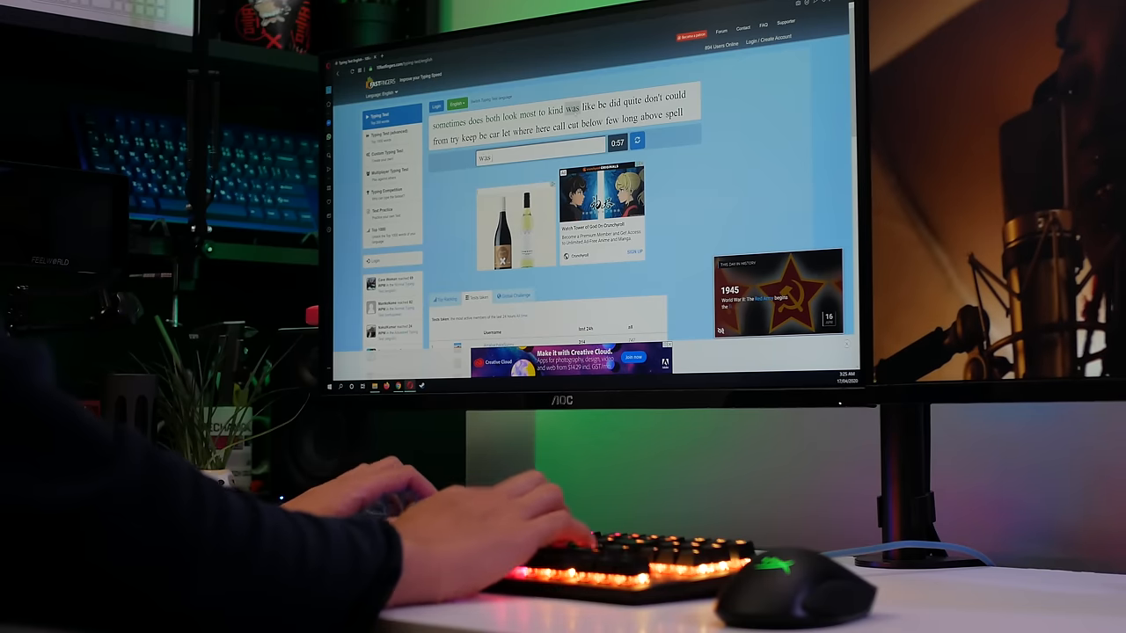
{"action": "type", "text": "don'"}
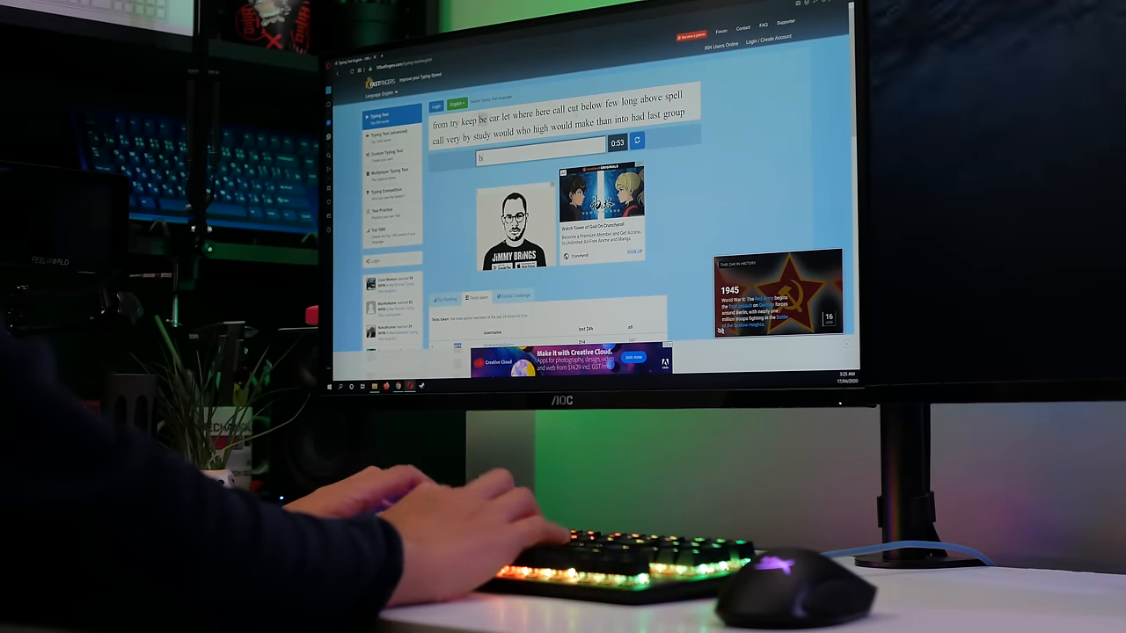
{"action": "type", "text": "where"}
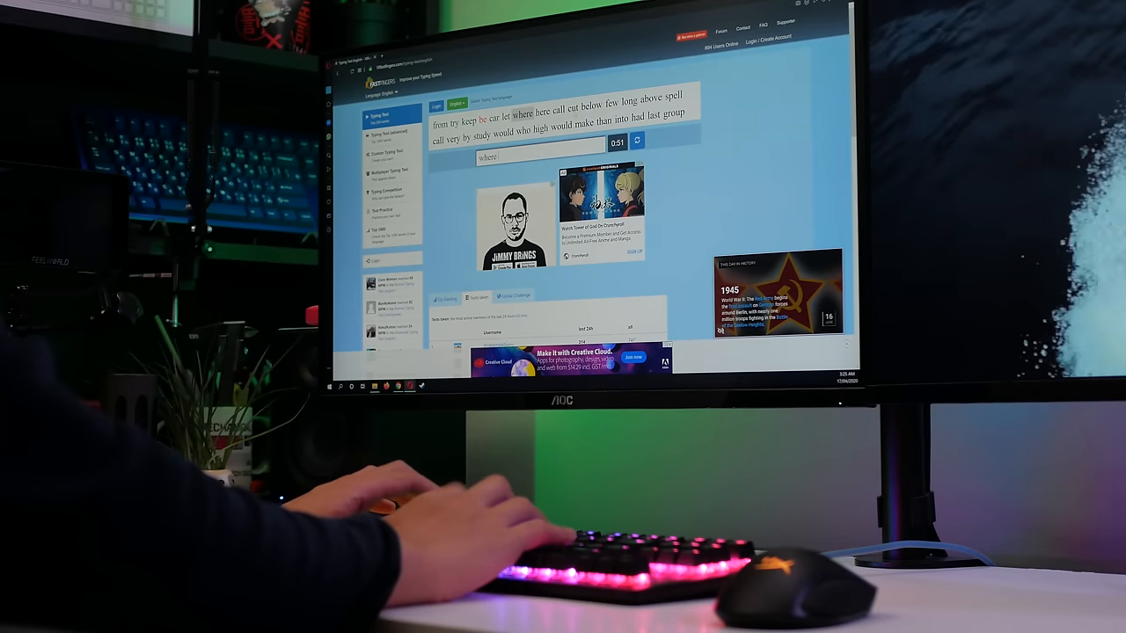
{"action": "type", "text": "below"}
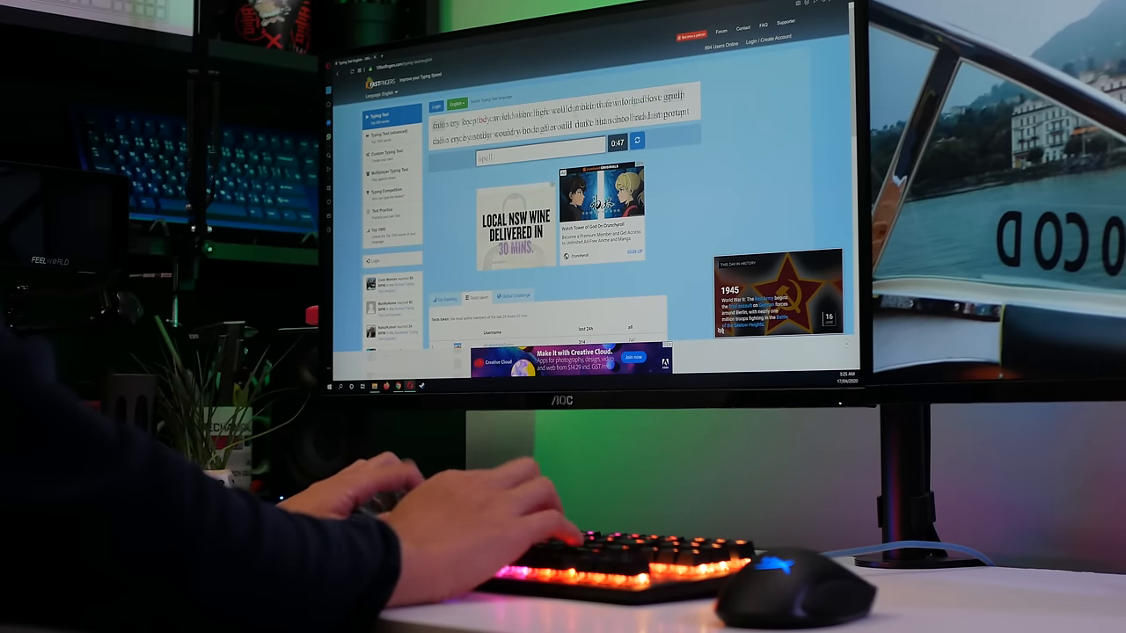
{"action": "type", "text": "by"}
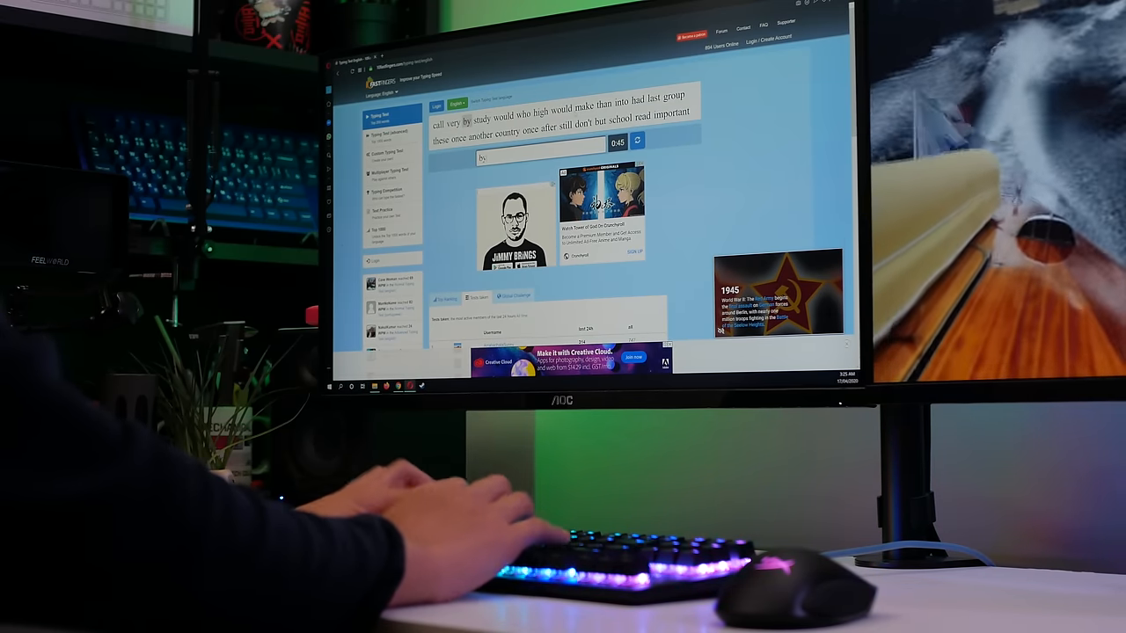
{"action": "type", "text": "who"}
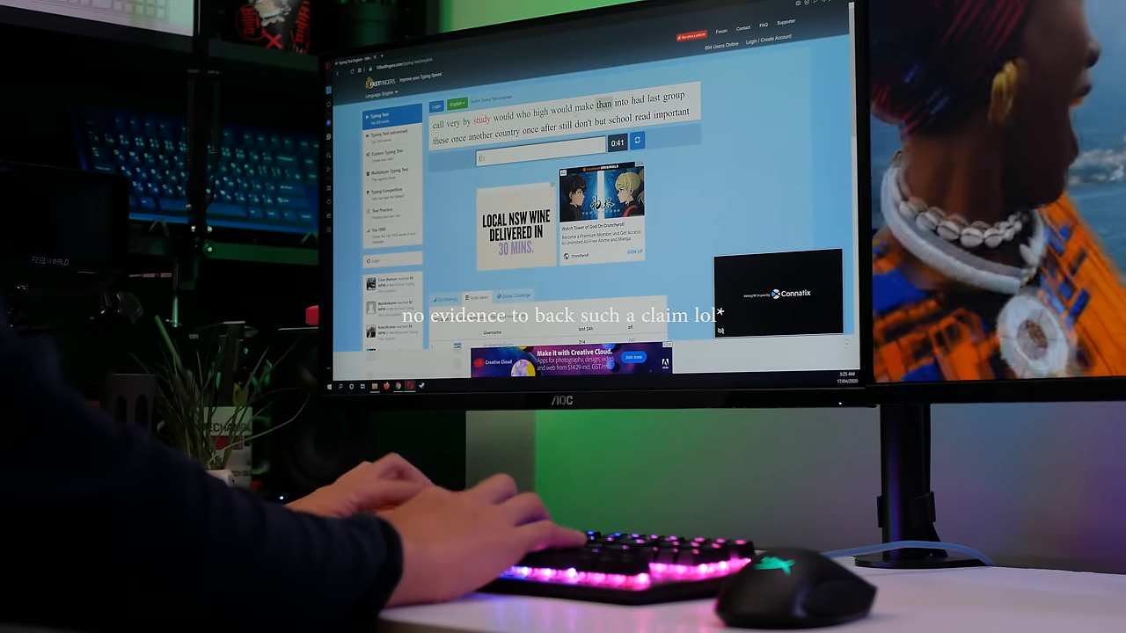
{"action": "type", "text": "grou"}
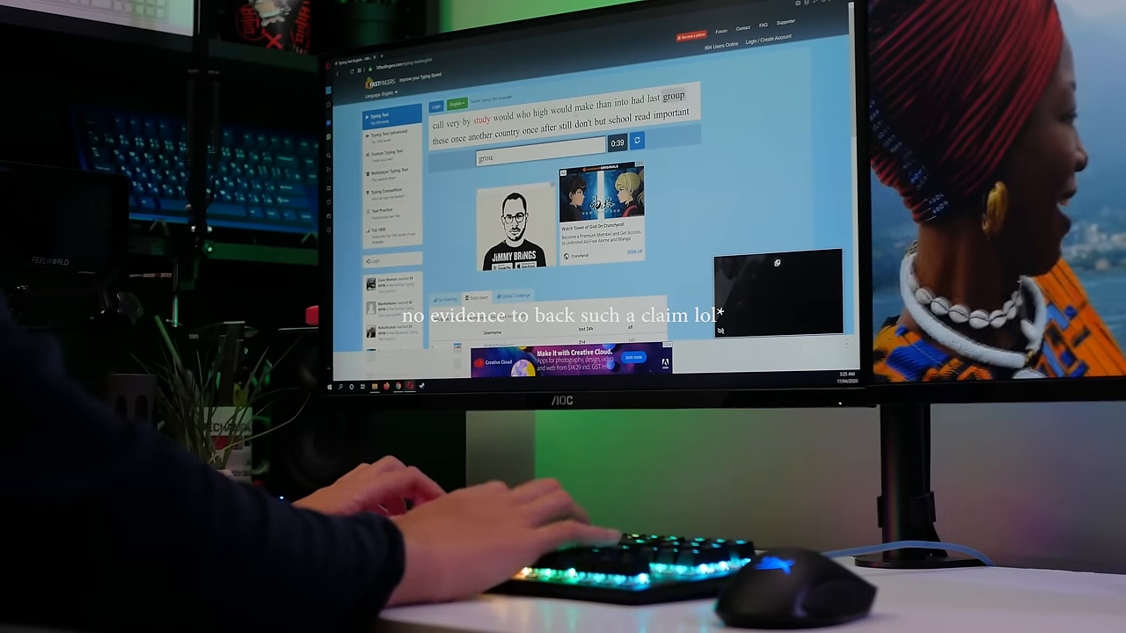
{"action": "type", "text": "cou"}
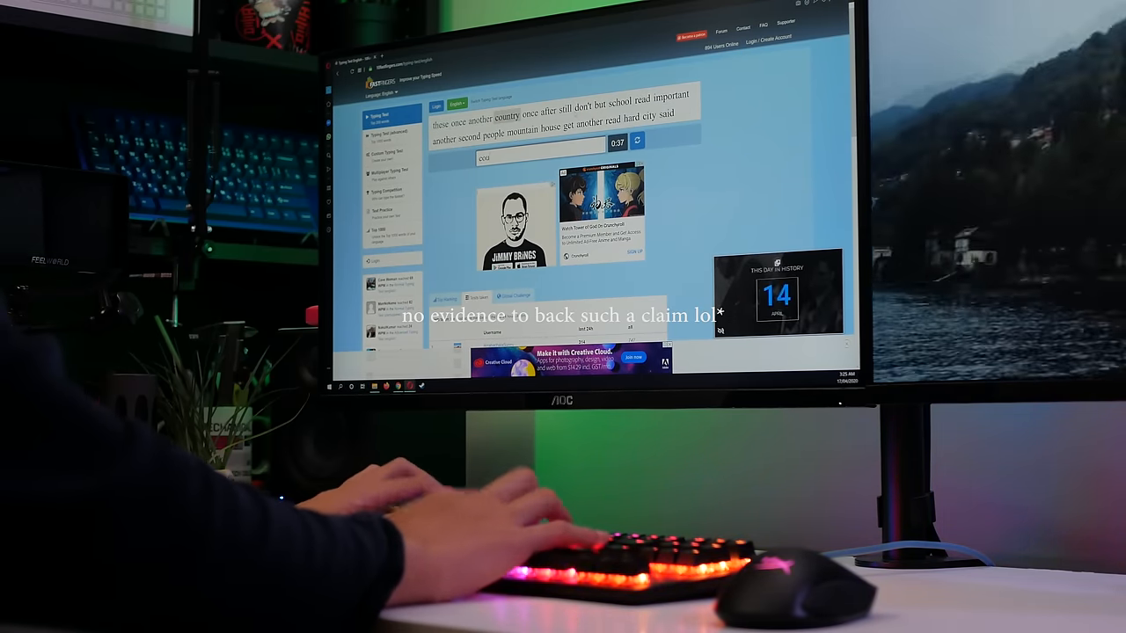
{"action": "type", "text": "stil"}
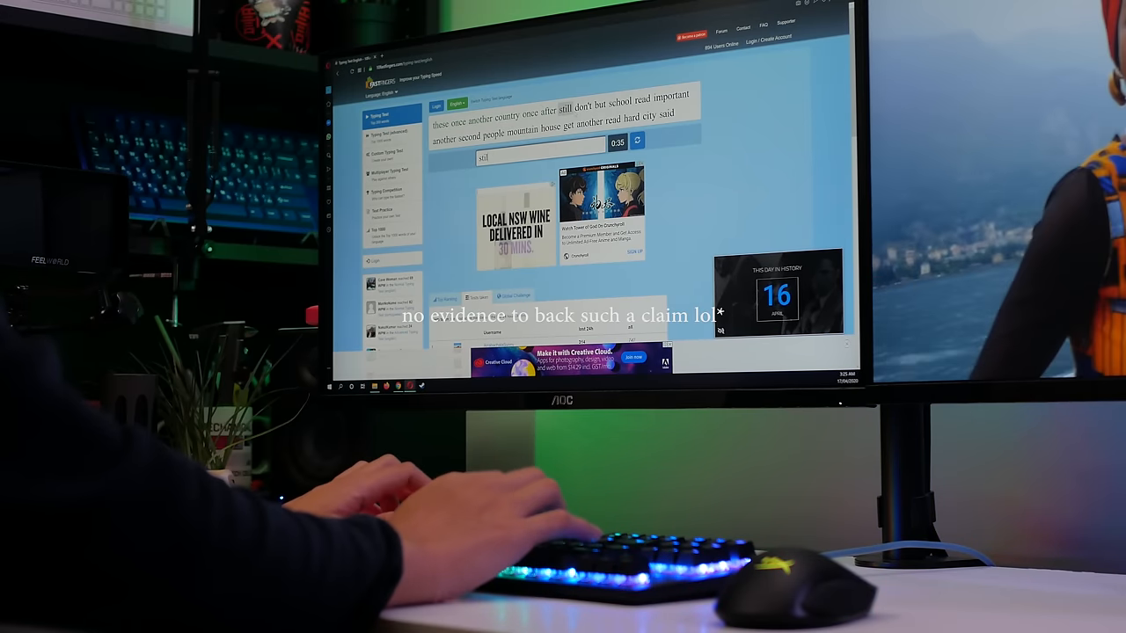
{"action": "type", "text": "school"}
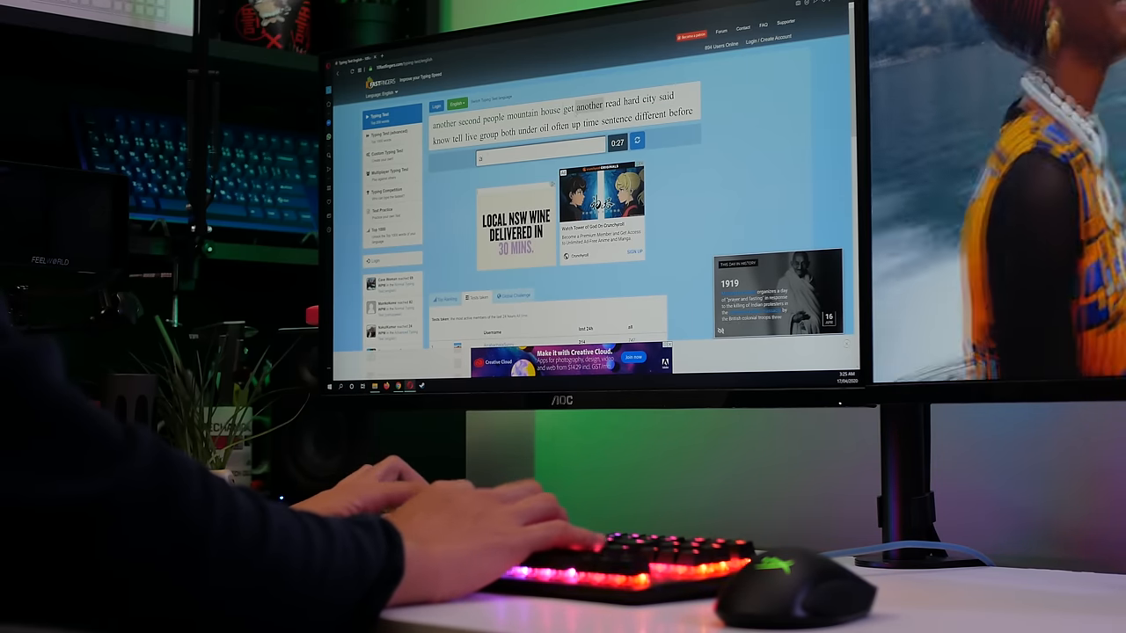
{"action": "type", "text": "crt"}
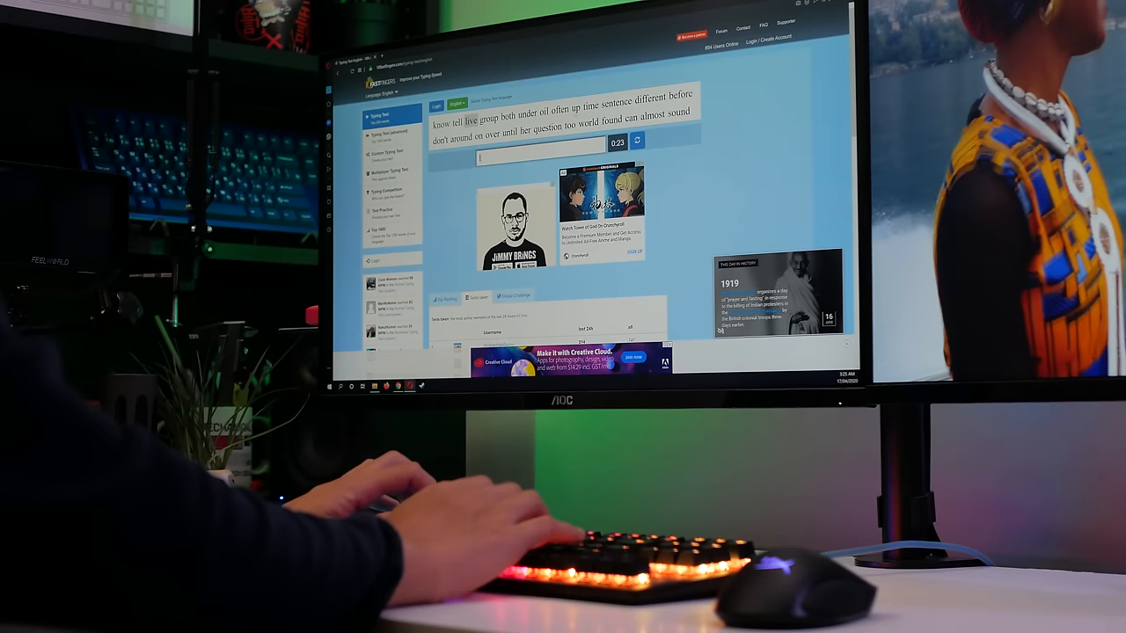
{"action": "type", "text": "under"}
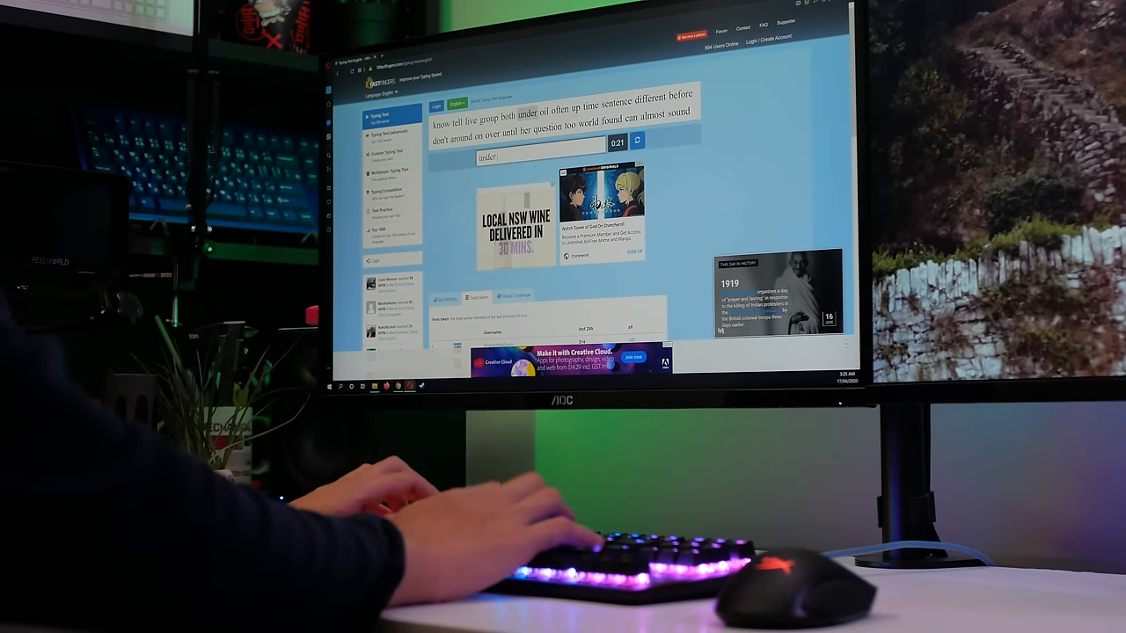
{"action": "type", "text": "under"}
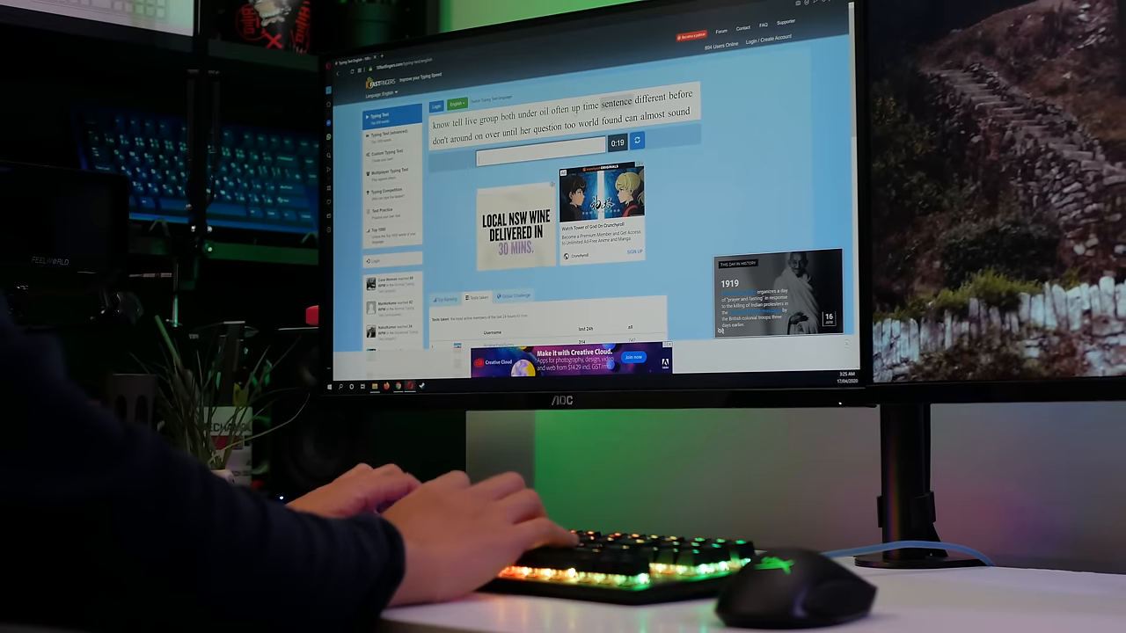
{"action": "type", "text": "b"}
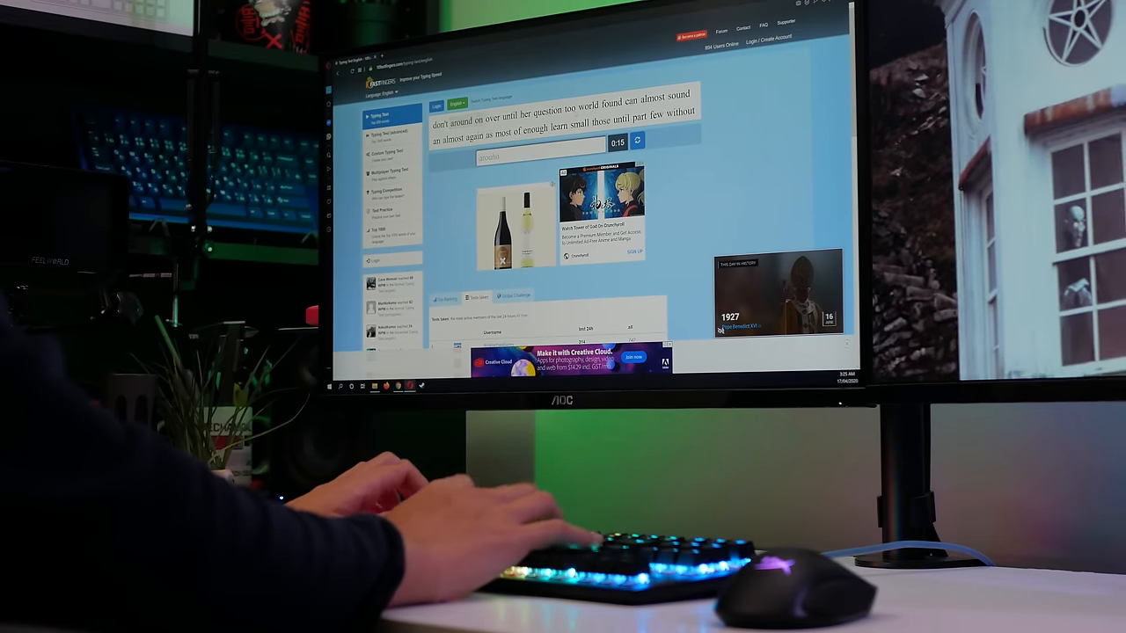
{"action": "type", "text": "ques"}
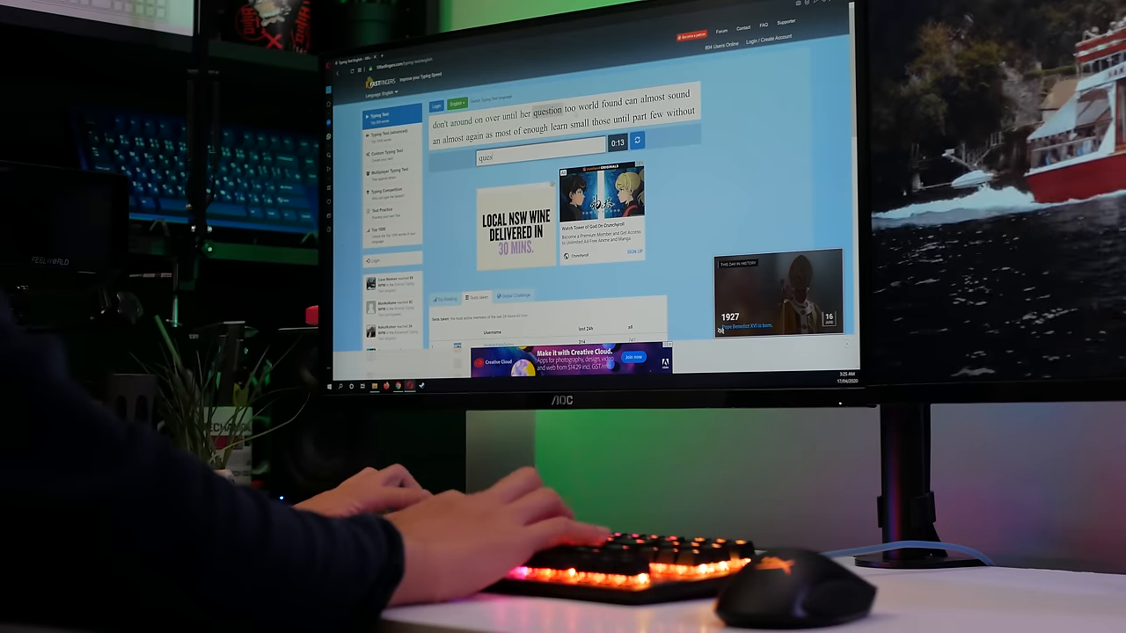
{"action": "type", "text": "foun"}
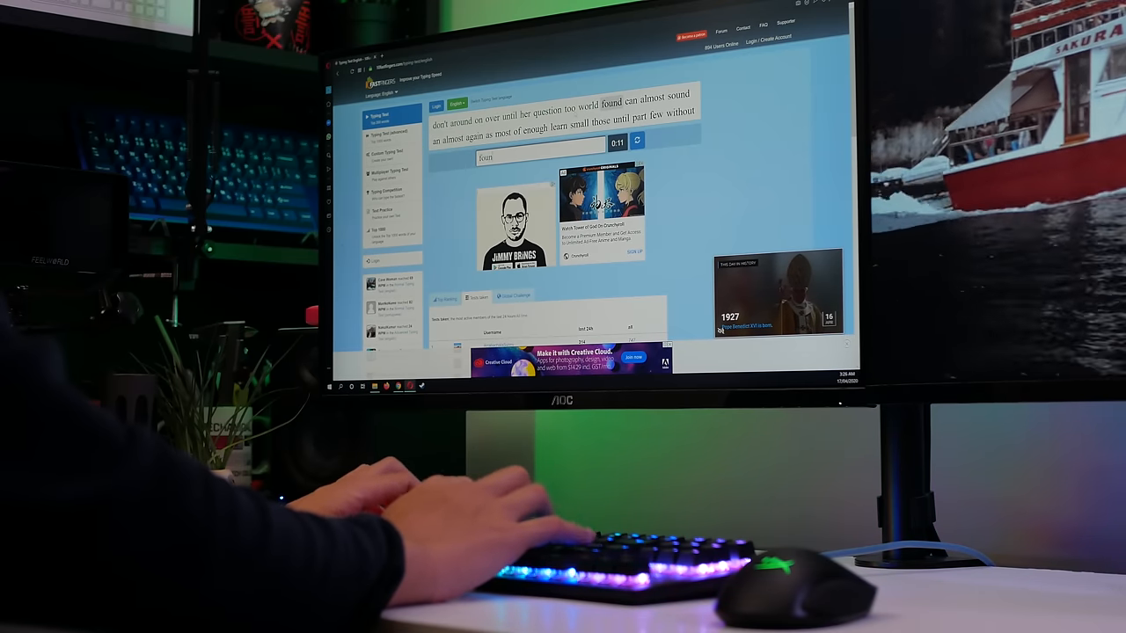
{"action": "type", "text": "a"}
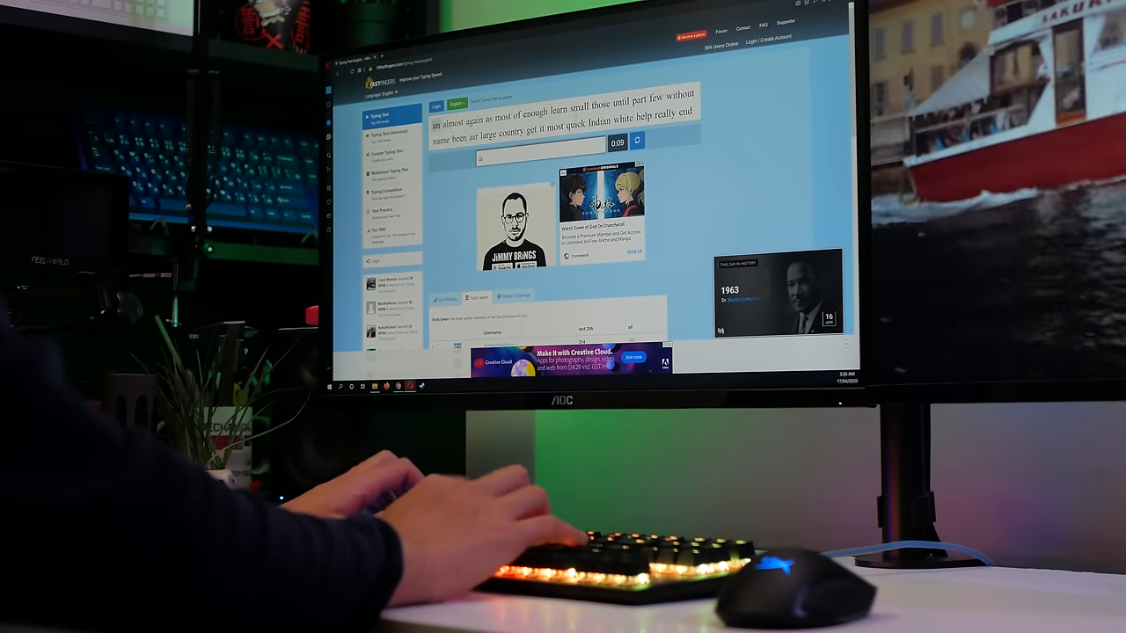
{"action": "type", "text": "a"}
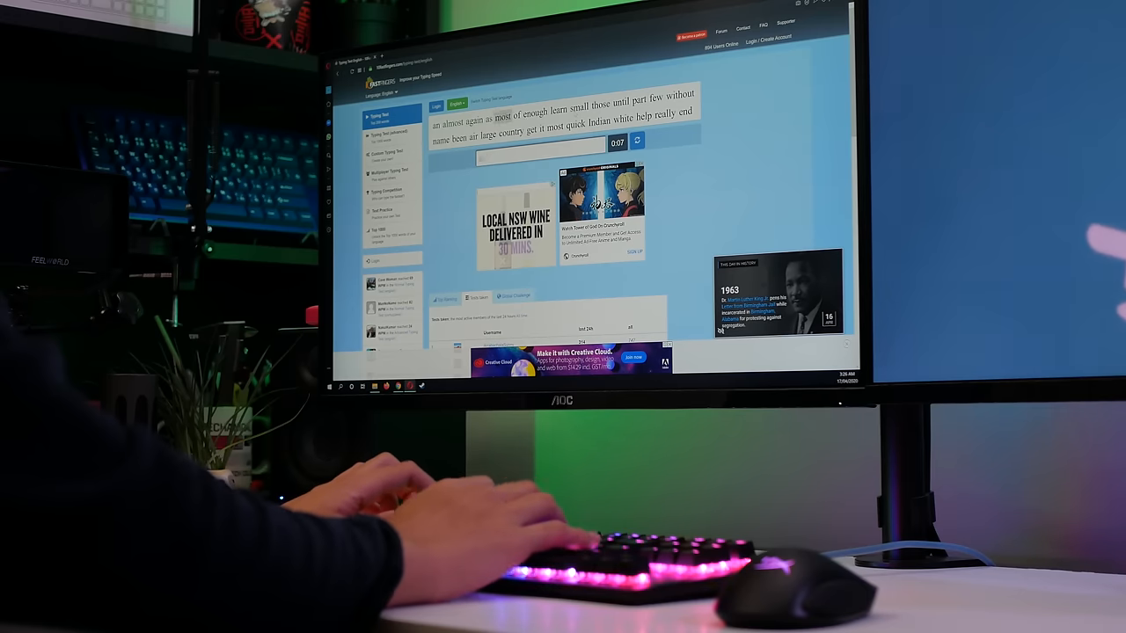
{"action": "type", "text": "of"}
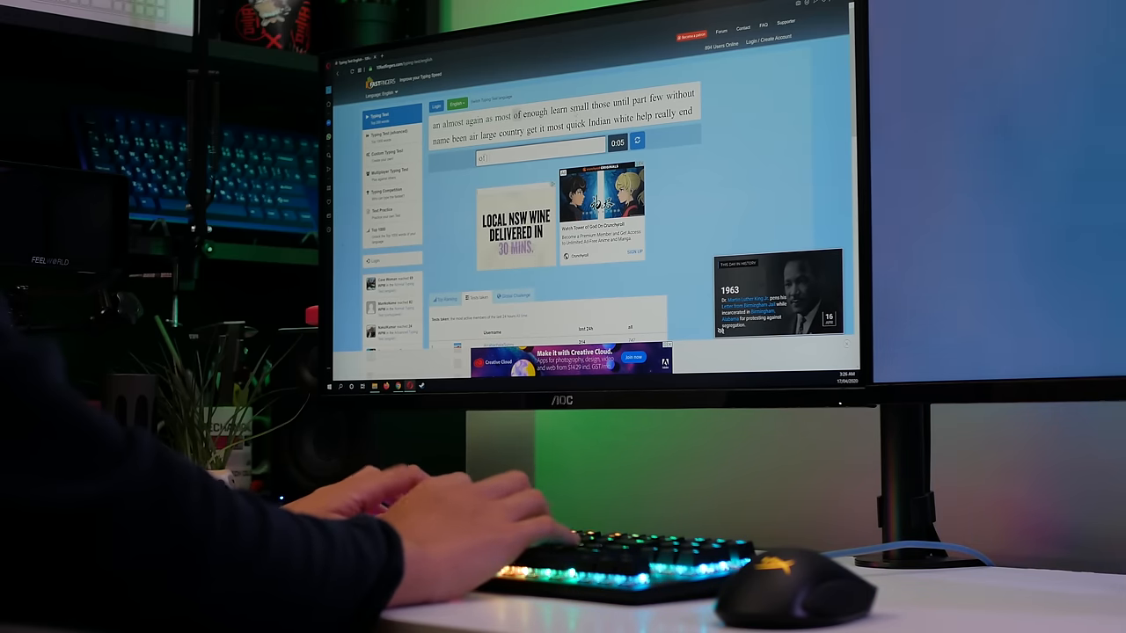
{"action": "type", "text": "small"}
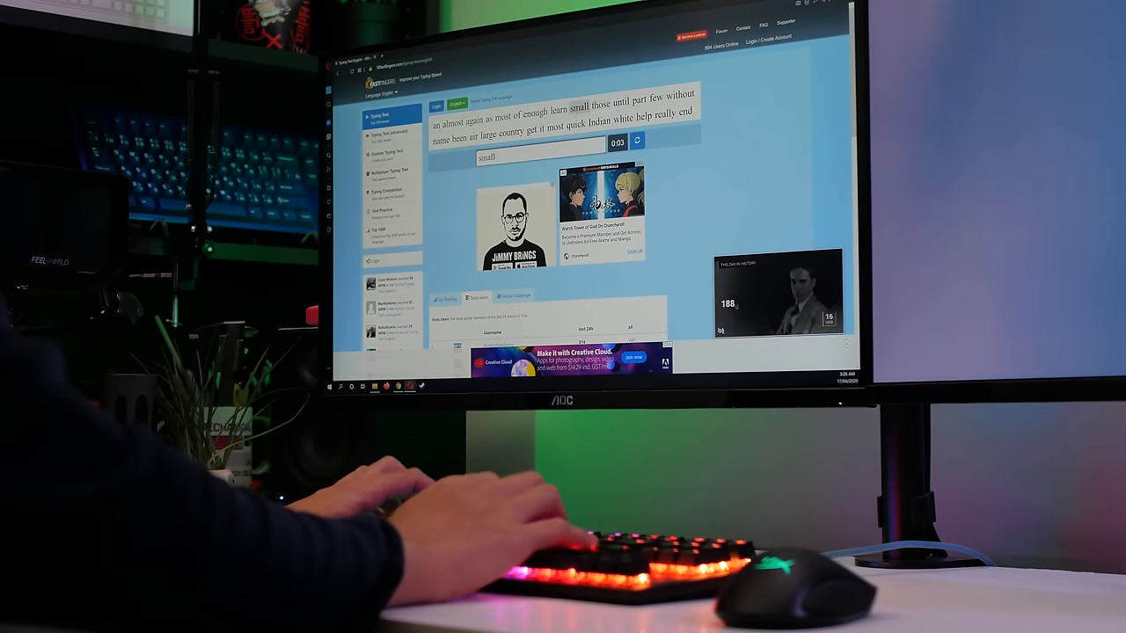